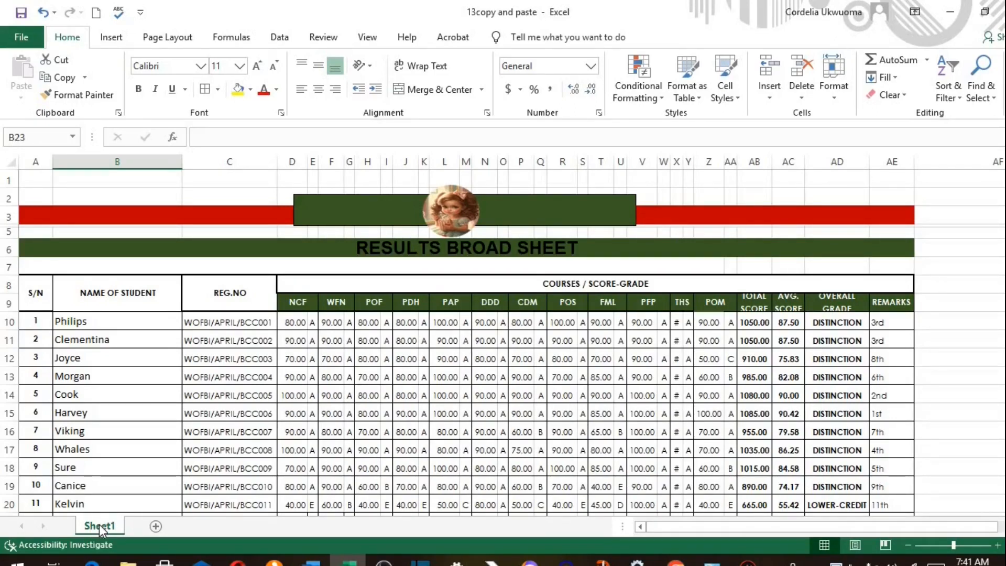
Bring up the context menu on the Sheet1 tab
right_click(99, 525)
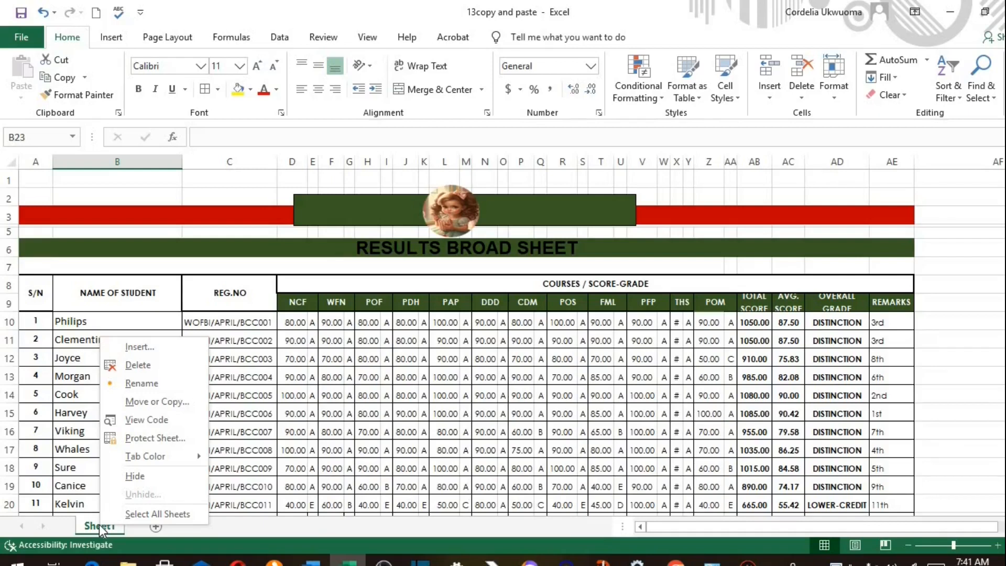
Copy Sheet1 to the end of the workbook as 'Sheet1 (2)' via Move or Copy
left_click(152, 404)
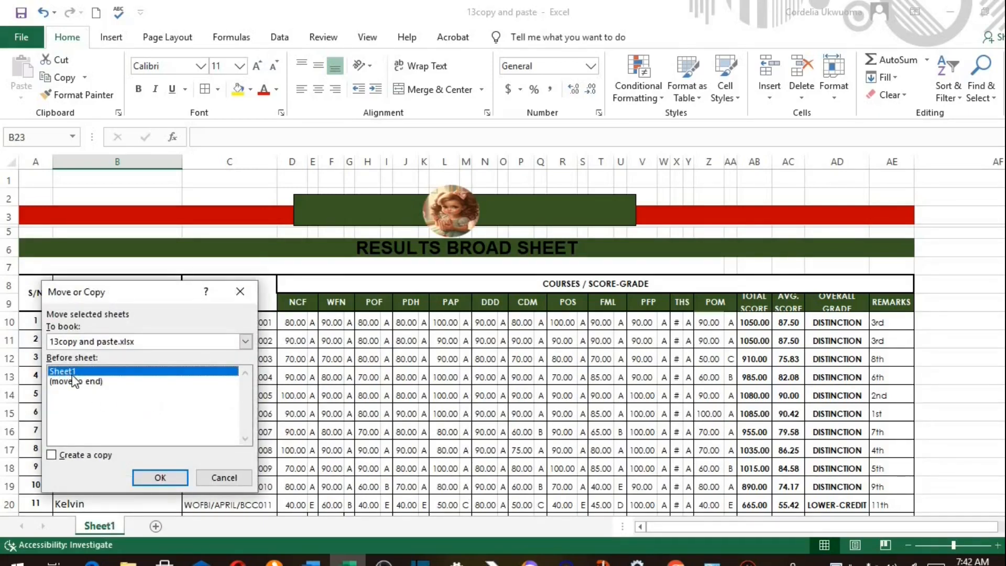
left_click(76, 381)
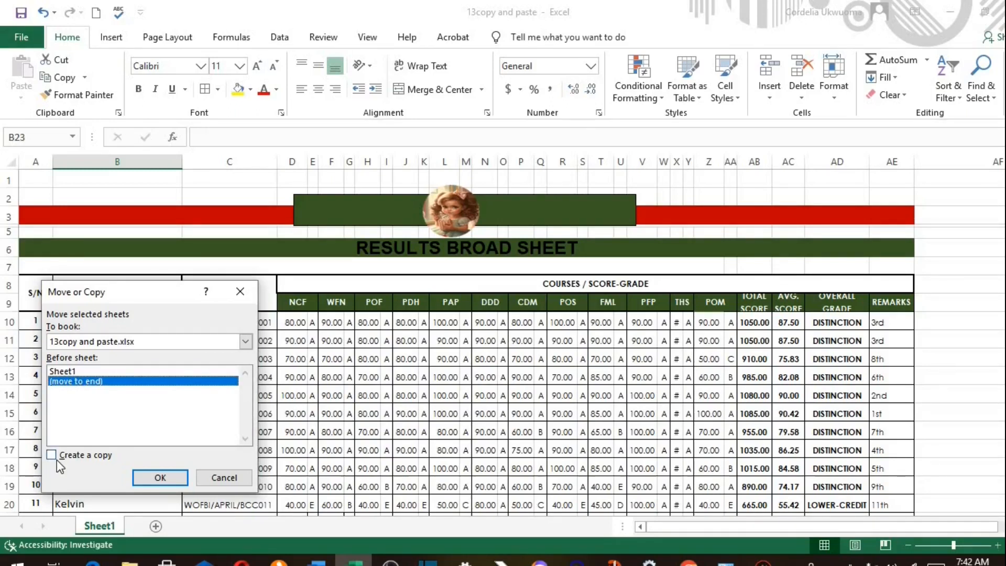
left_click(51, 455)
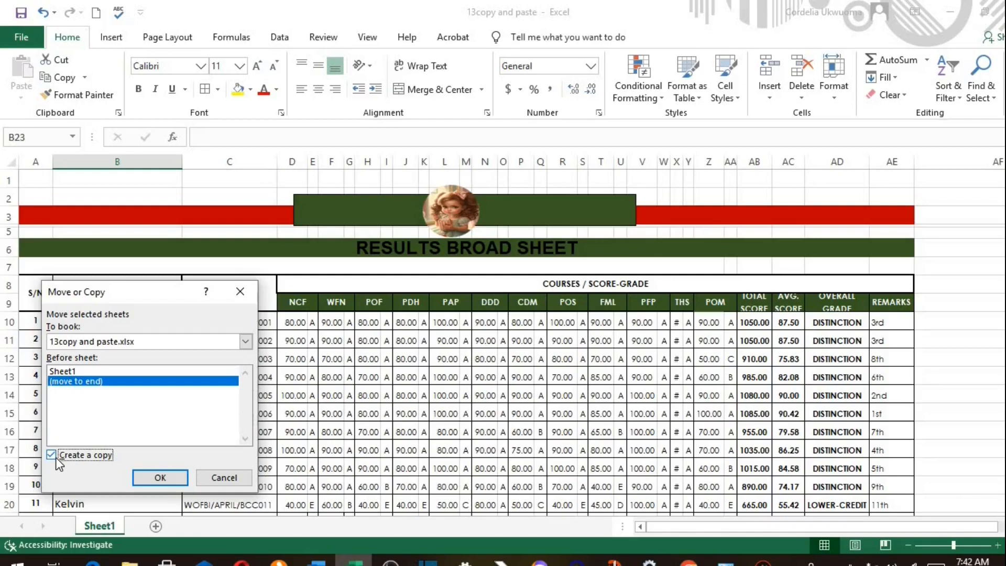
mouse_move(68, 466)
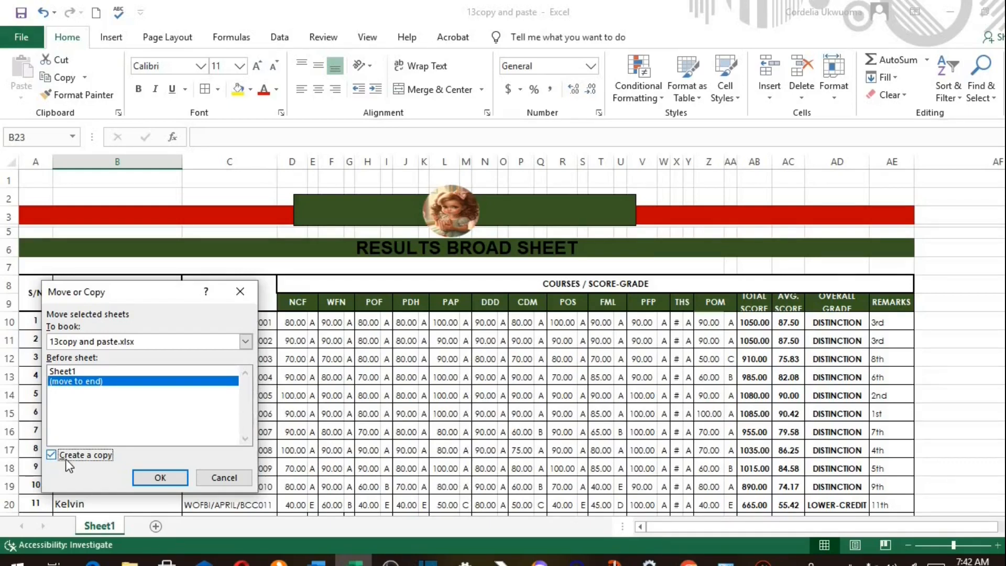
left_click(159, 477)
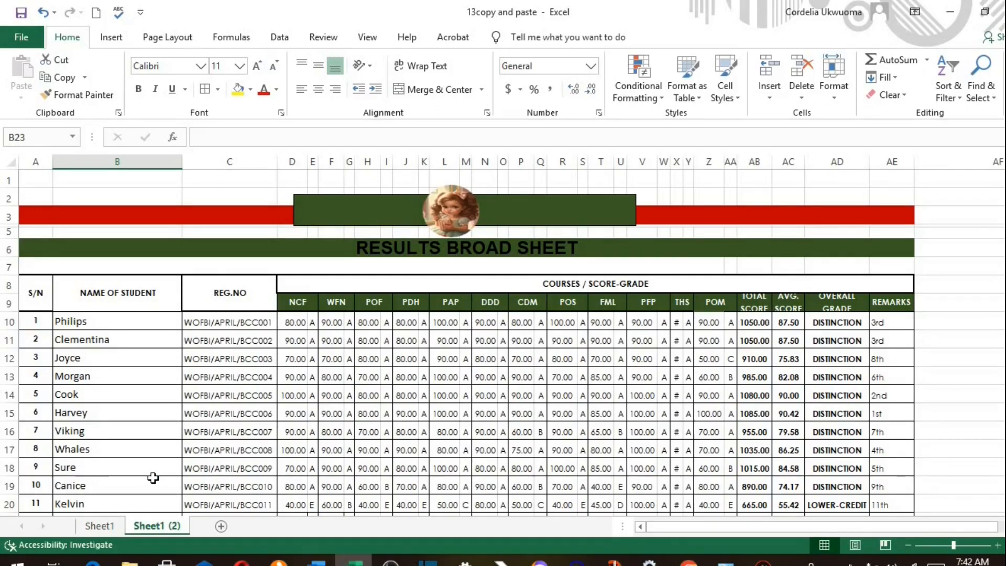
mouse_move(200, 477)
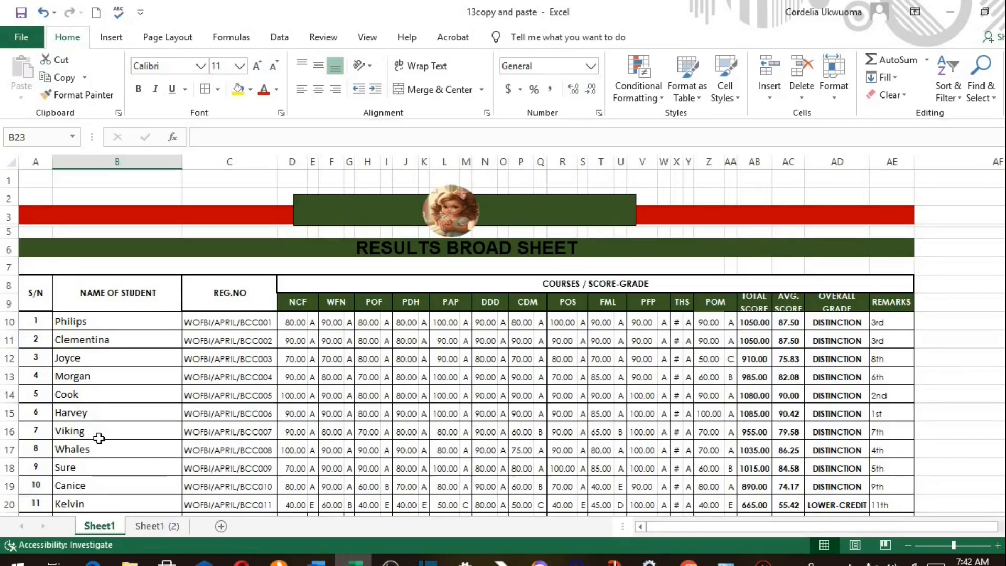
left_click(156, 525)
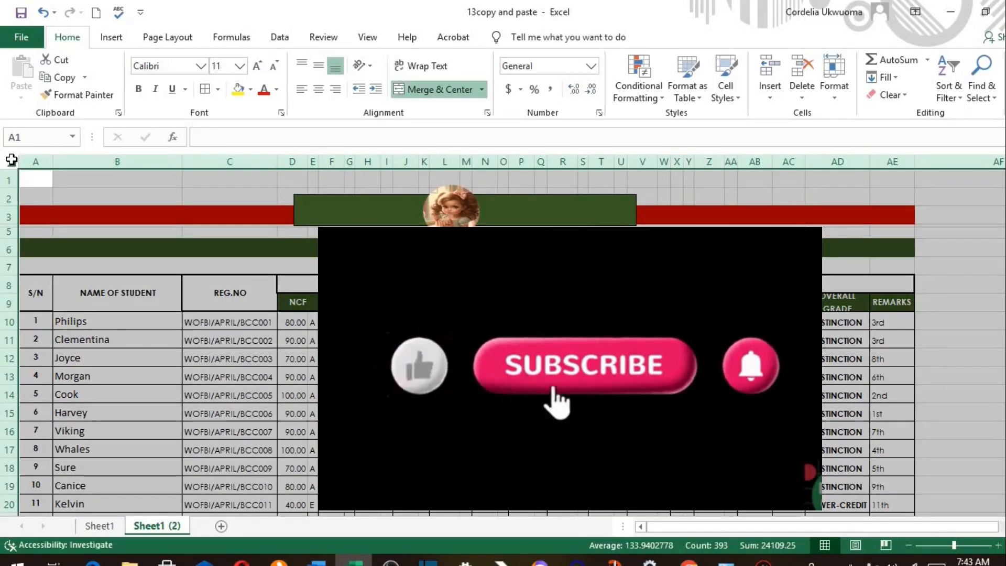
Copy all cells of Sheet1 (2) and add a new blank Sheet3
left_click(583, 365)
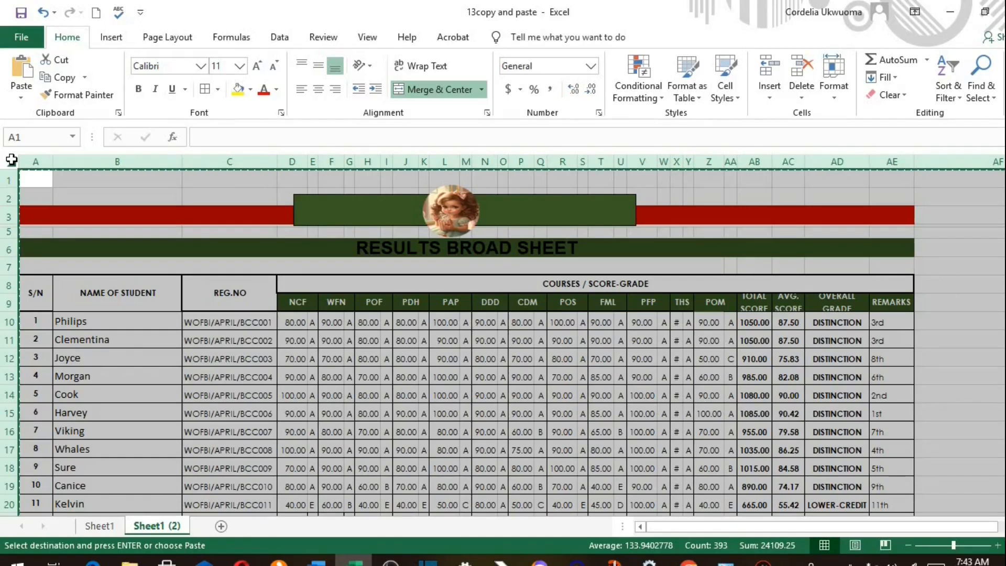
left_click(215, 525)
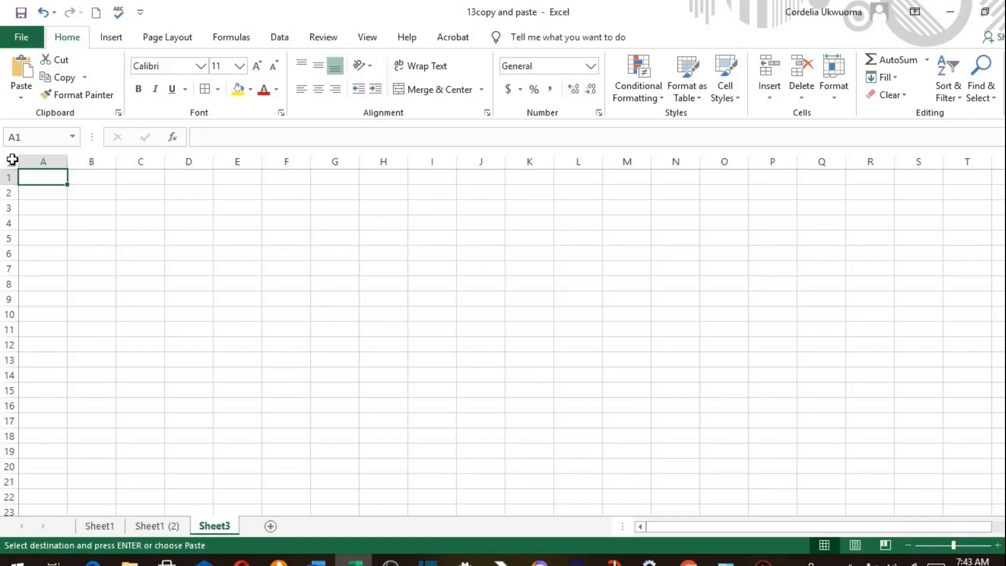
Select all of Sheet3 and paste the copied results broad sheet
left_click(12, 160)
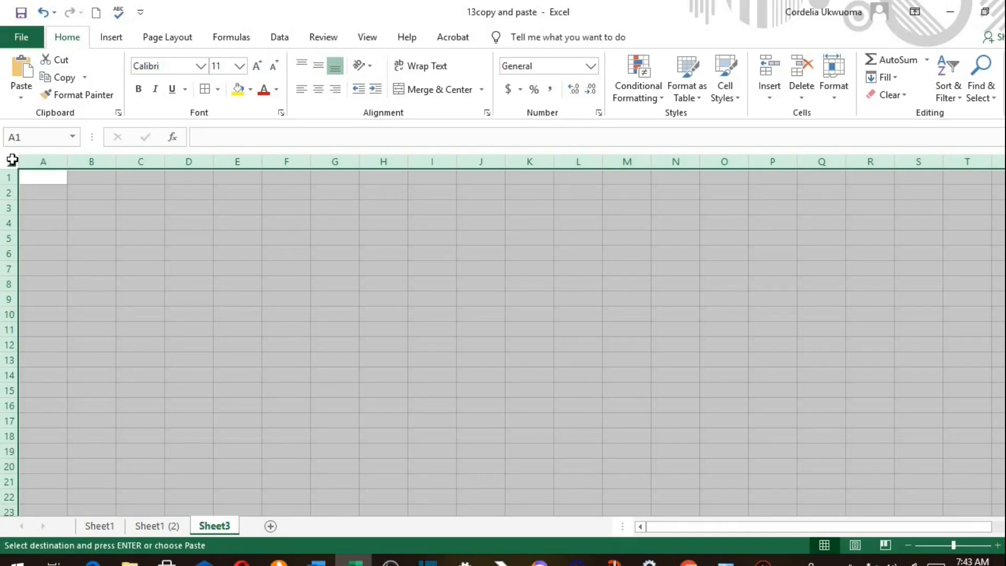
left_click(20, 74)
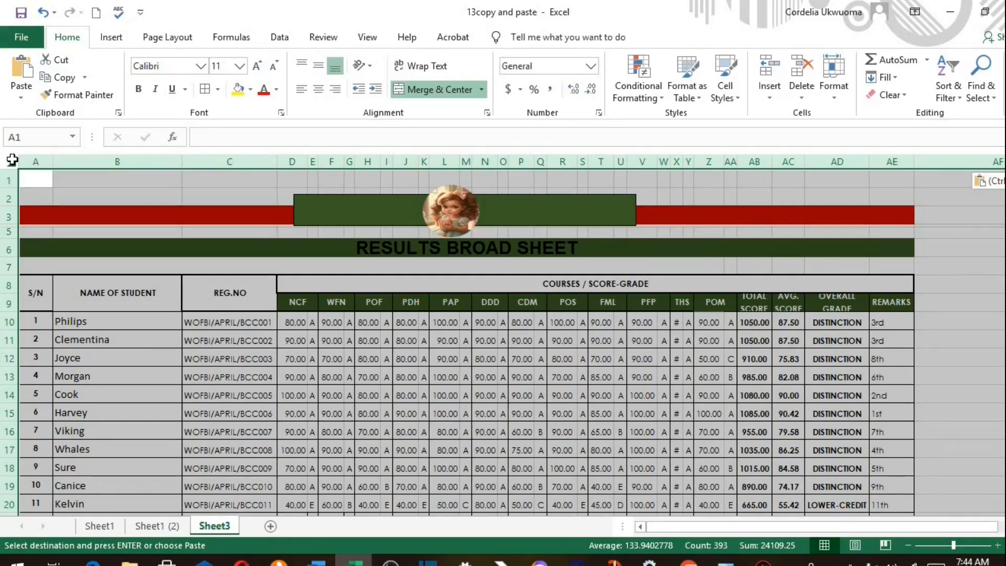
left_click(71, 321)
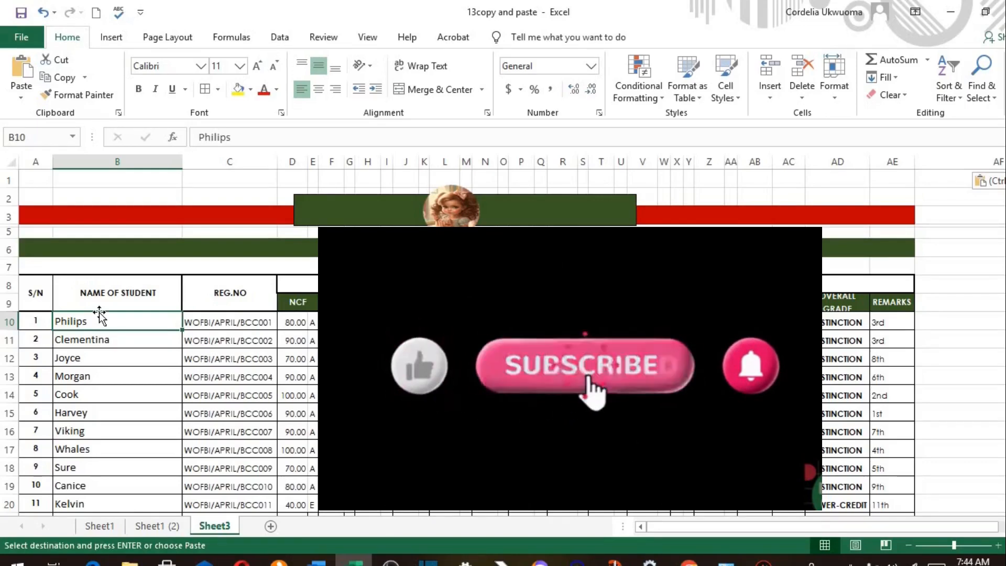
left_click(583, 366)
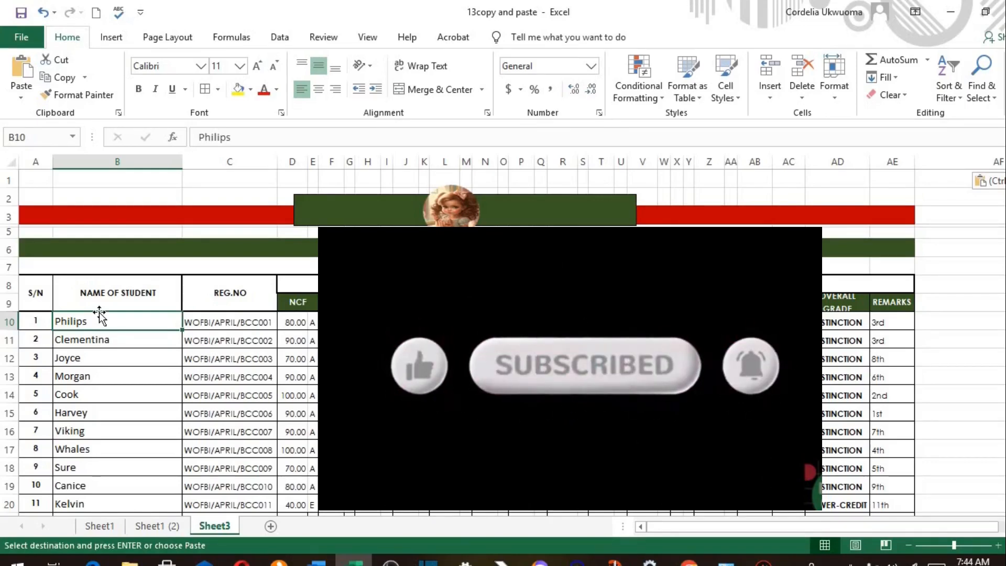